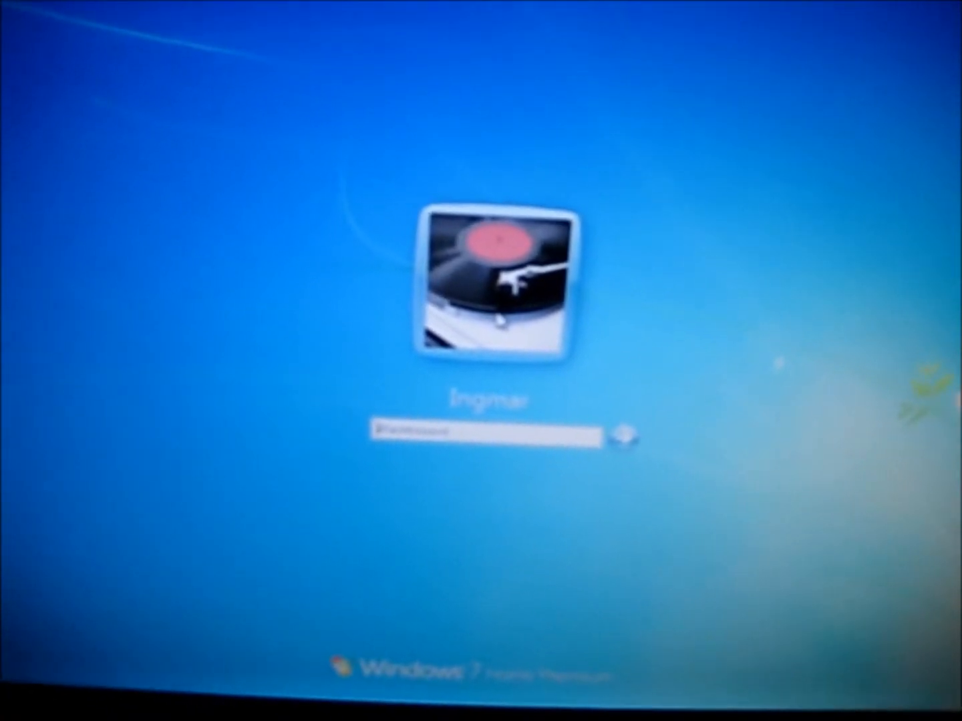
{"action": "type", "text": "password"}
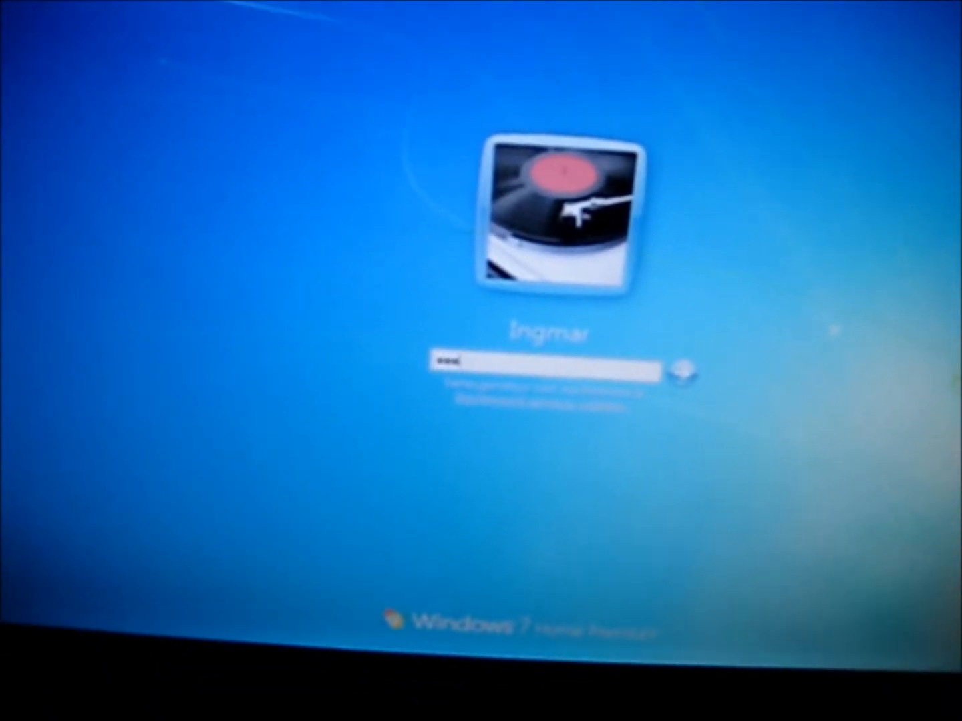
{"action": "type", "text": "password"}
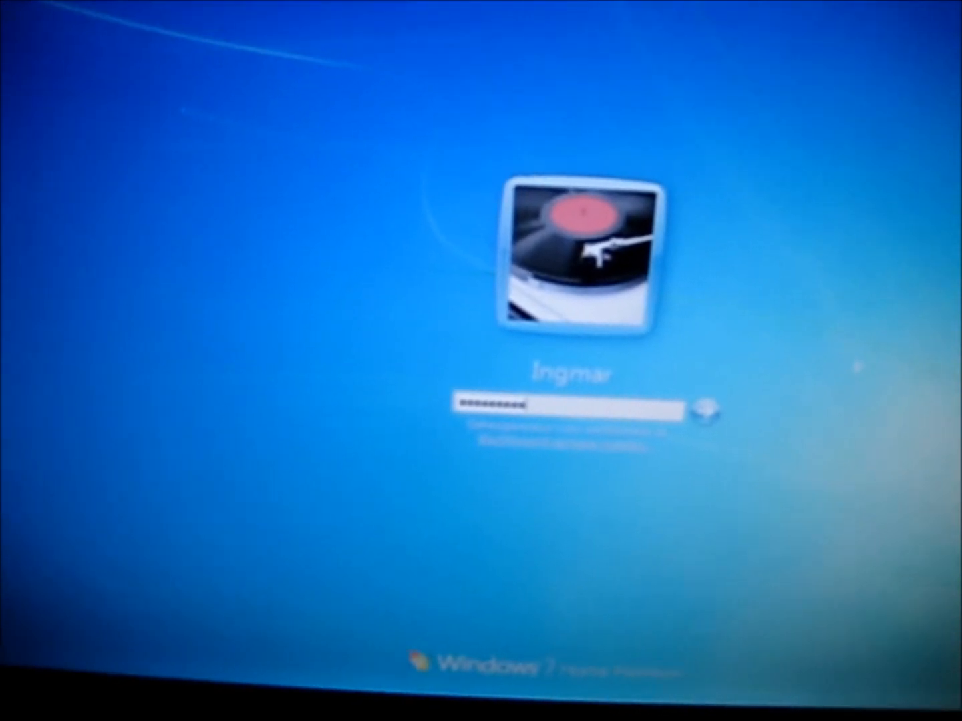